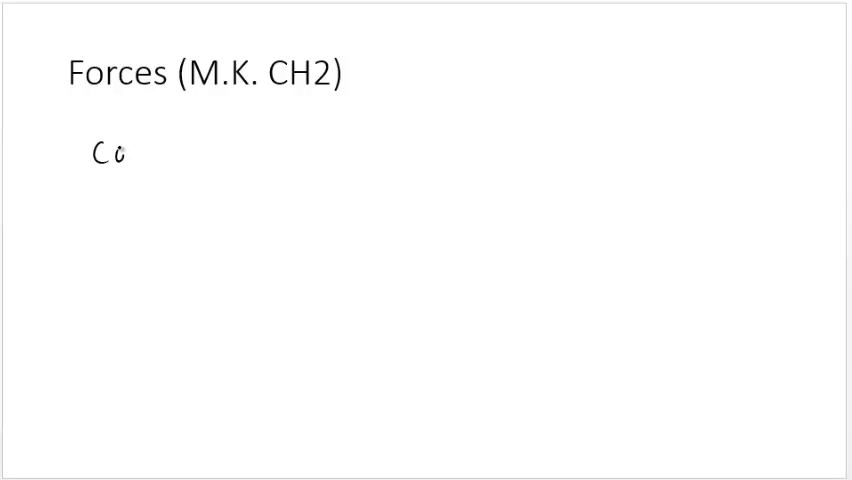
Handwrite 'Contact forces' and 'body forces (distance) → gravity' under the Forces title
text(Cont.)
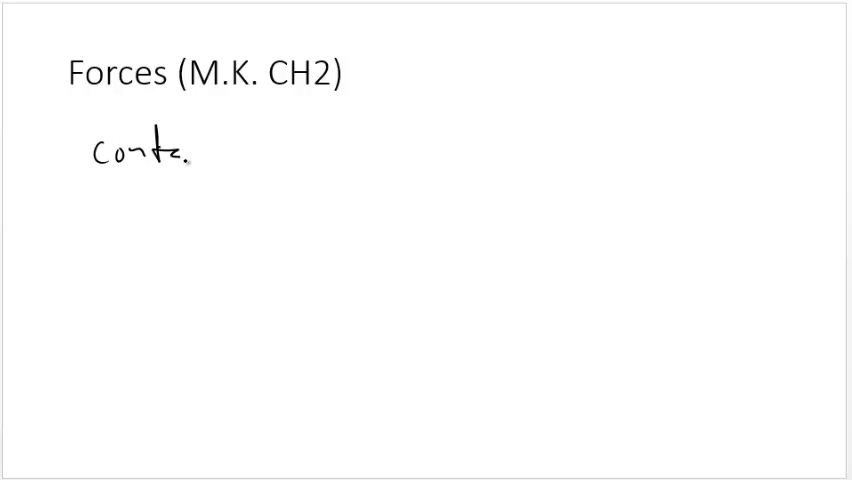
text(Contact Fo)
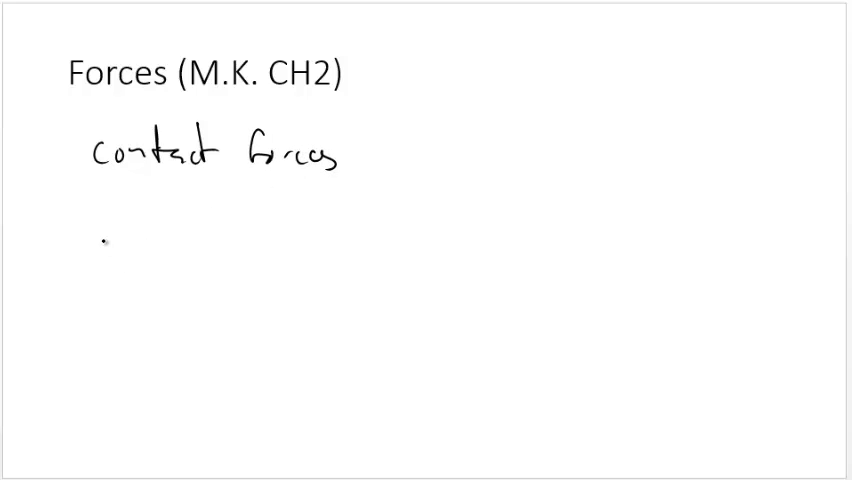
text(body forces ()
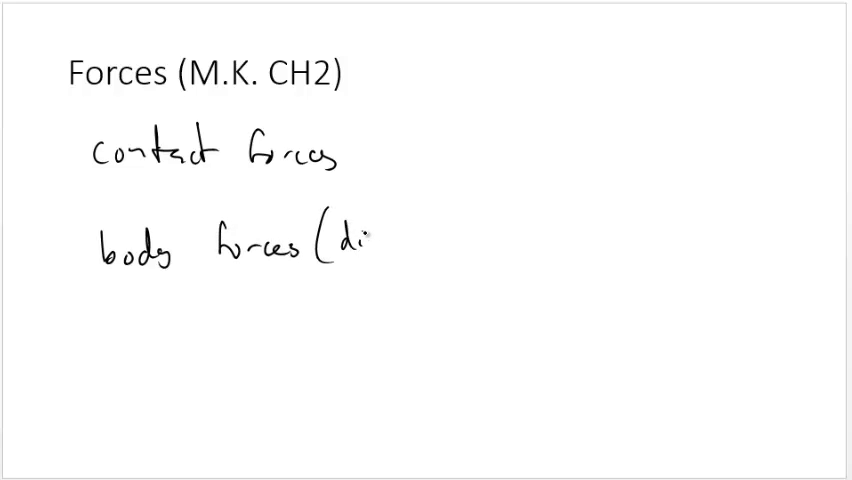
text(distance) →)
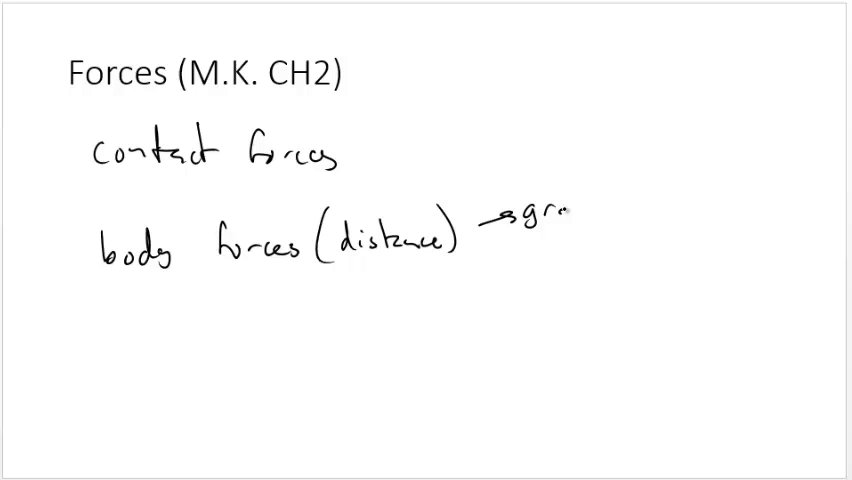
text(gravity)
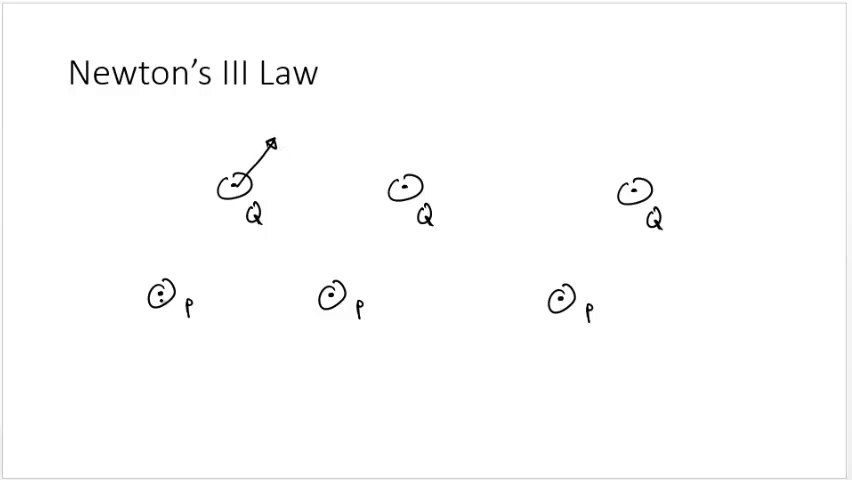
Draw a force arrow from the lower-left particle P on the Newton's III Law slide
drag(160, 300, 135, 322)
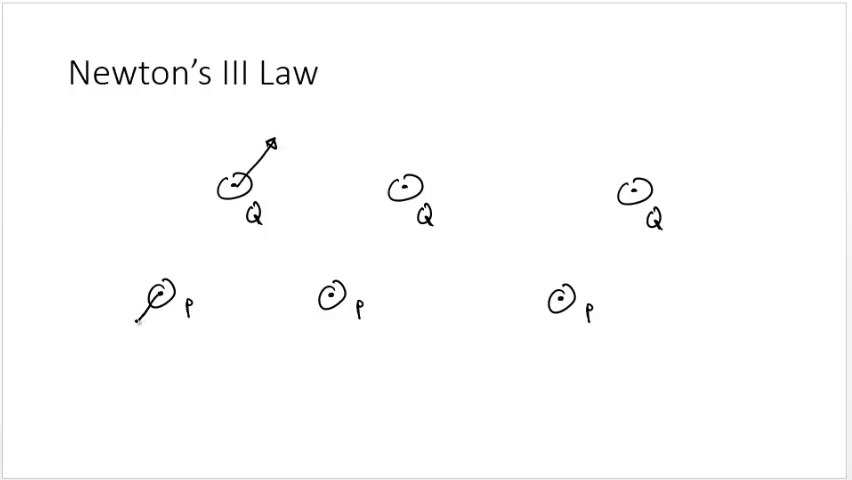
drag(160, 300, 128, 332)
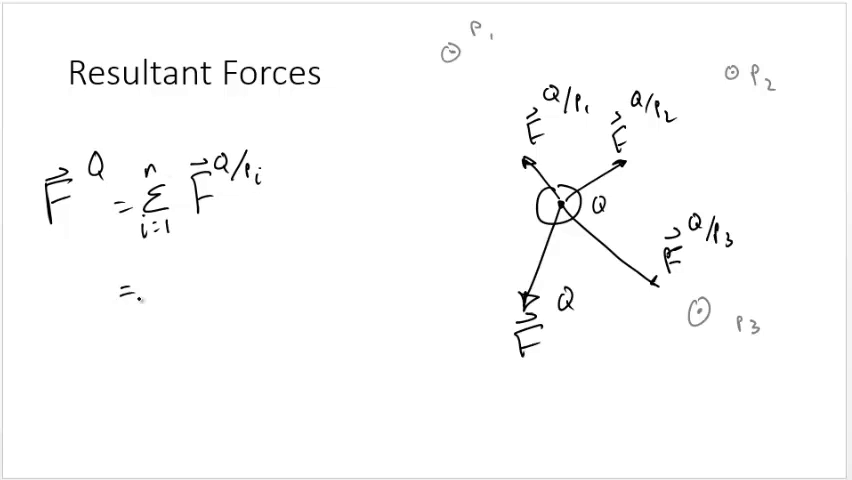
Write F^Q = the sum of forces from P1, P2 and P3
text(F)
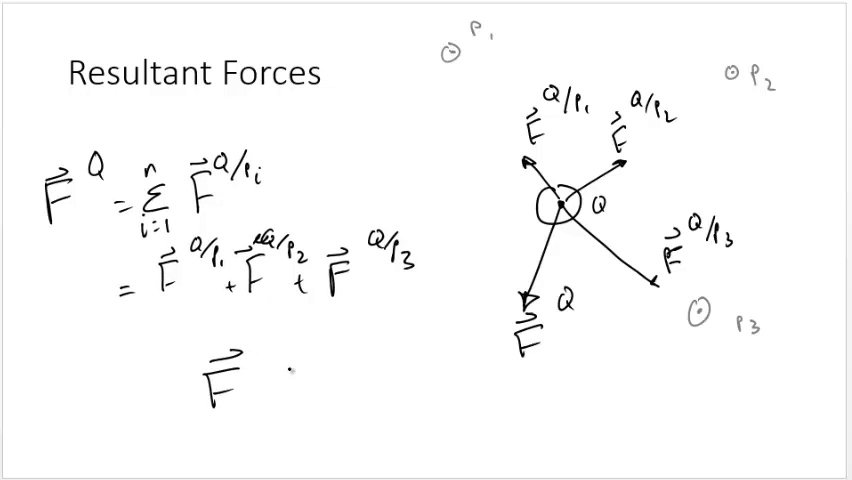
text(Q =)
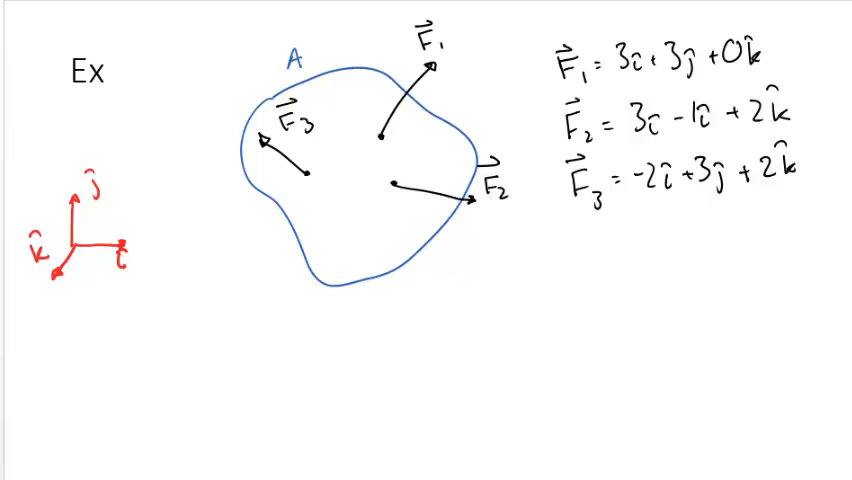
Handwrite 'assume rigid body' on the Ex slide
text(assume rigid body)
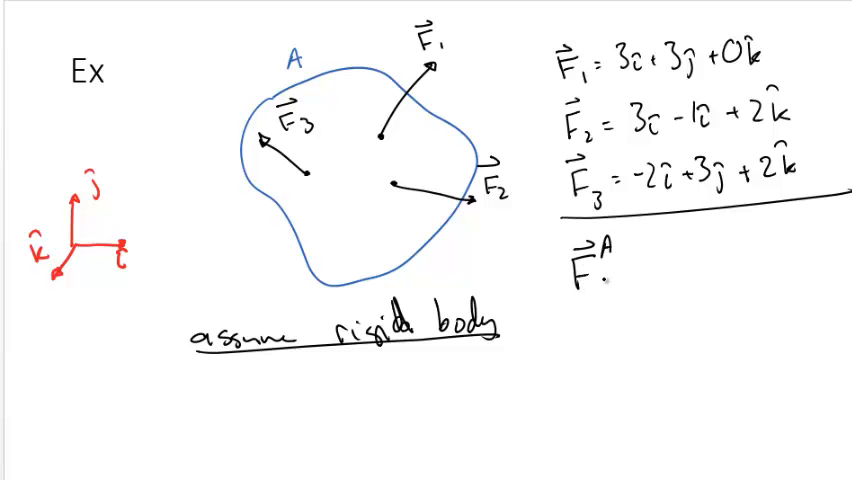
Add a plus beside F3 and write F^A = 4i + 5j + 4k below the line
text(+)
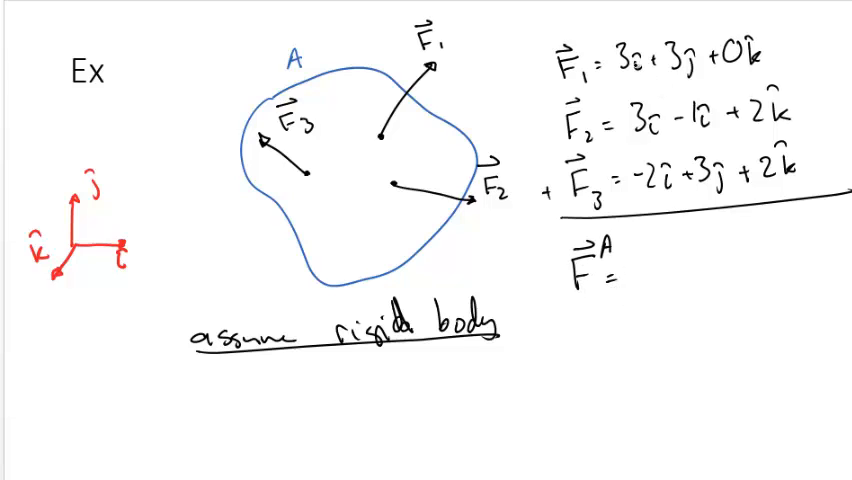
text(4i)
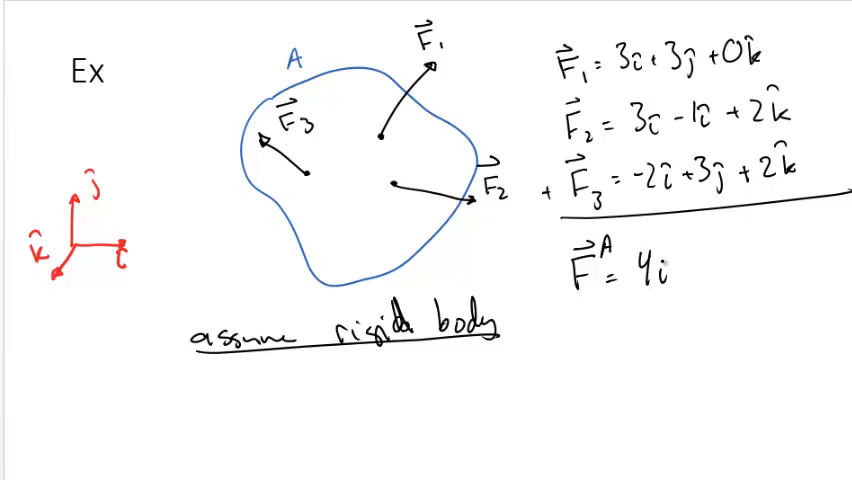
text(+)
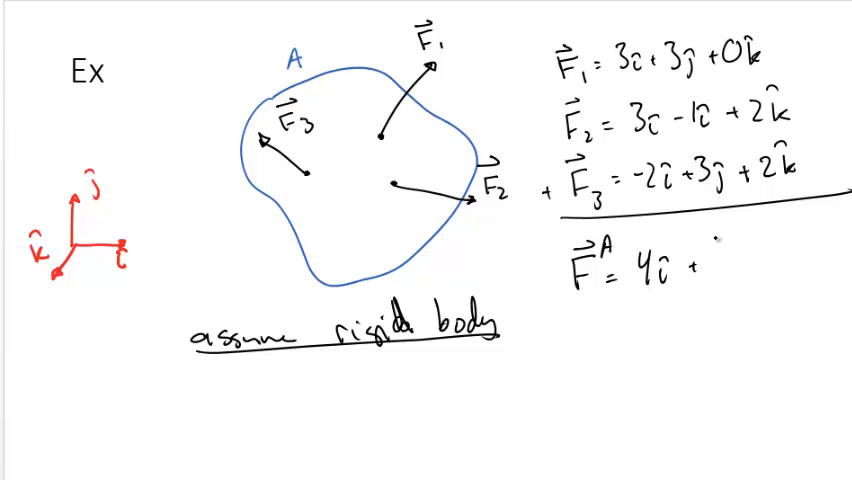
text(+5ĵ)
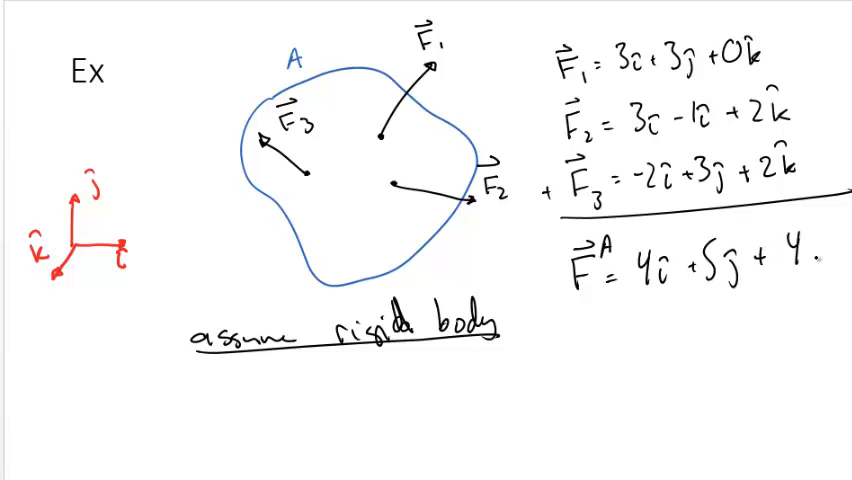
text(k̂)
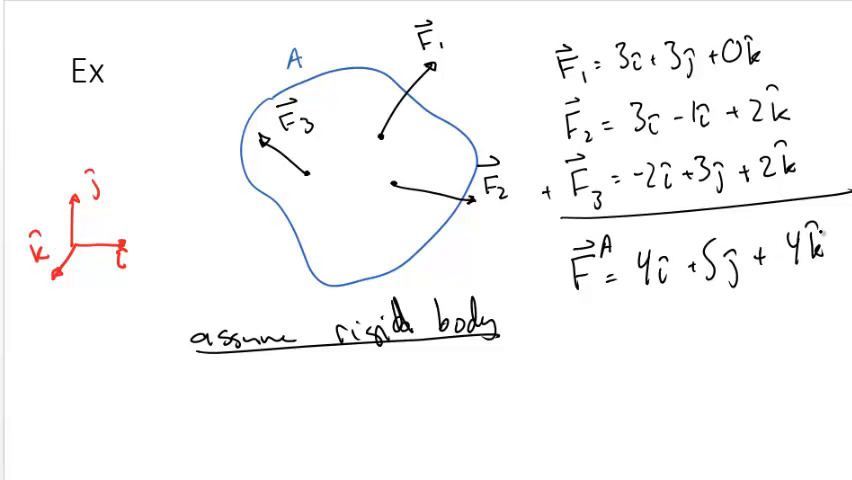